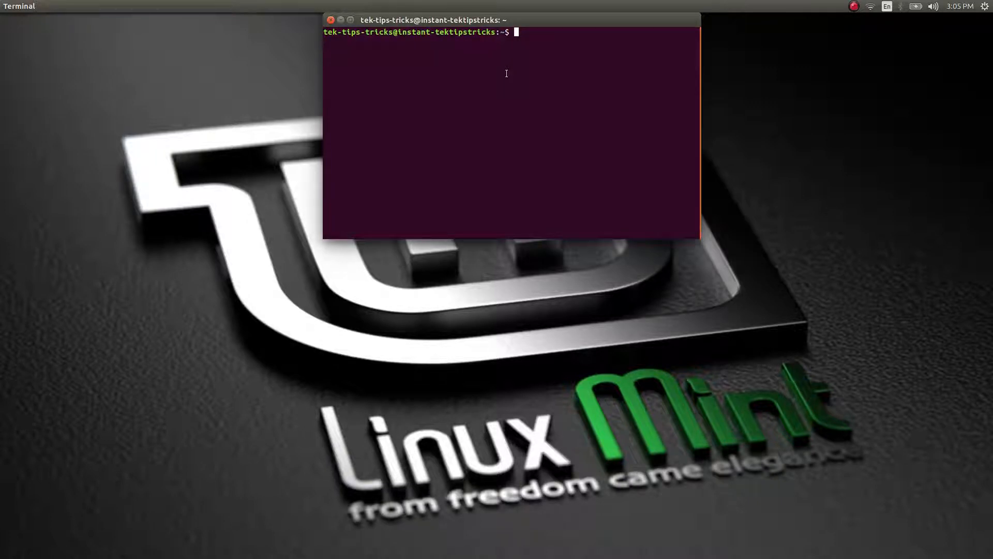
# - Maximise the terminal and enter a cmatrix command (cmatrix -sbC red) at the prompt
pyautogui.click(350, 20)
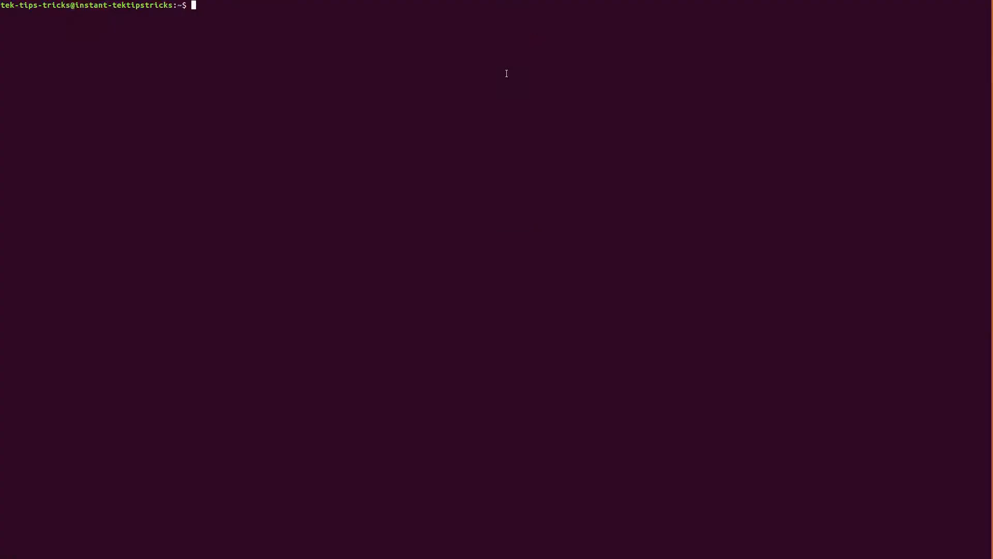
pyautogui.write('cmatrix -sbC red')
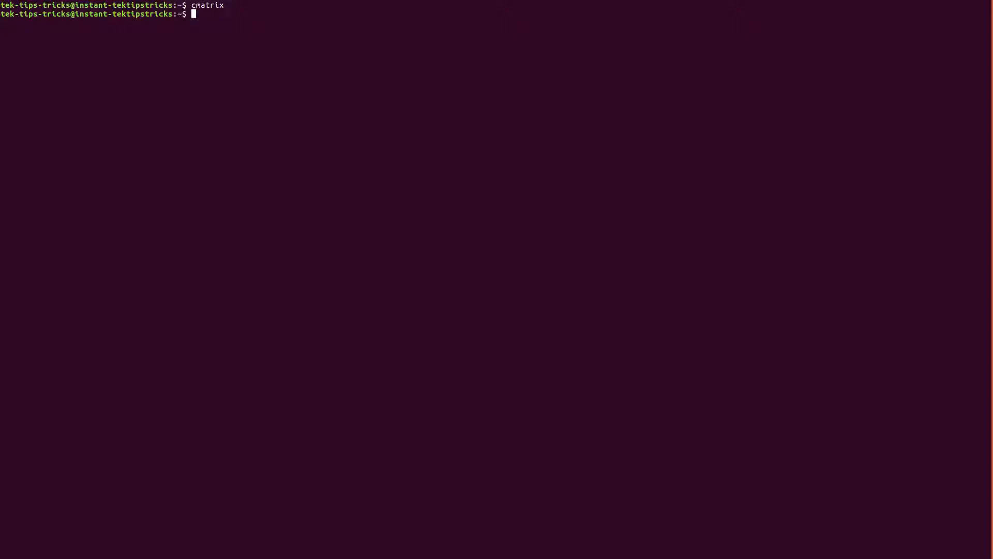
pyautogui.write('sudo apt get s')
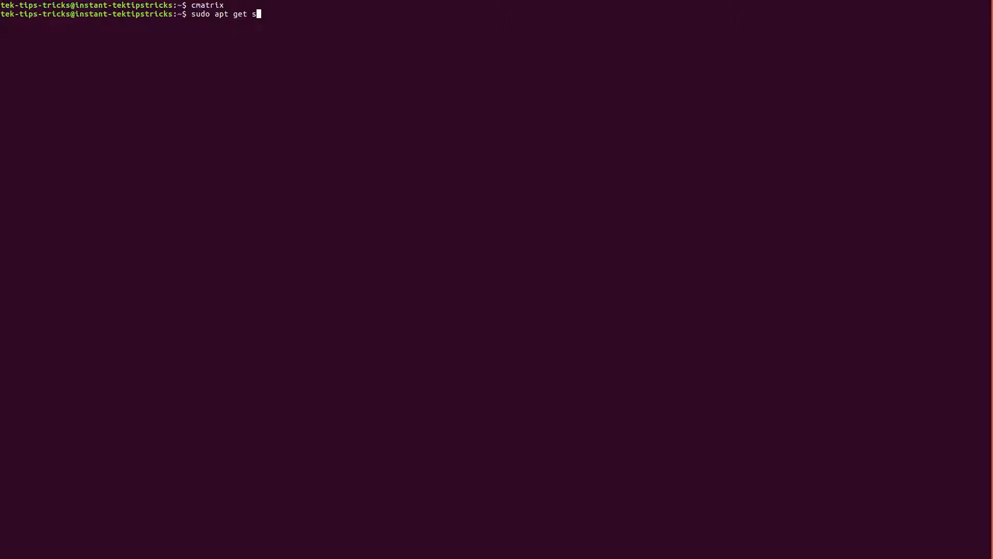
pyautogui.write('install')
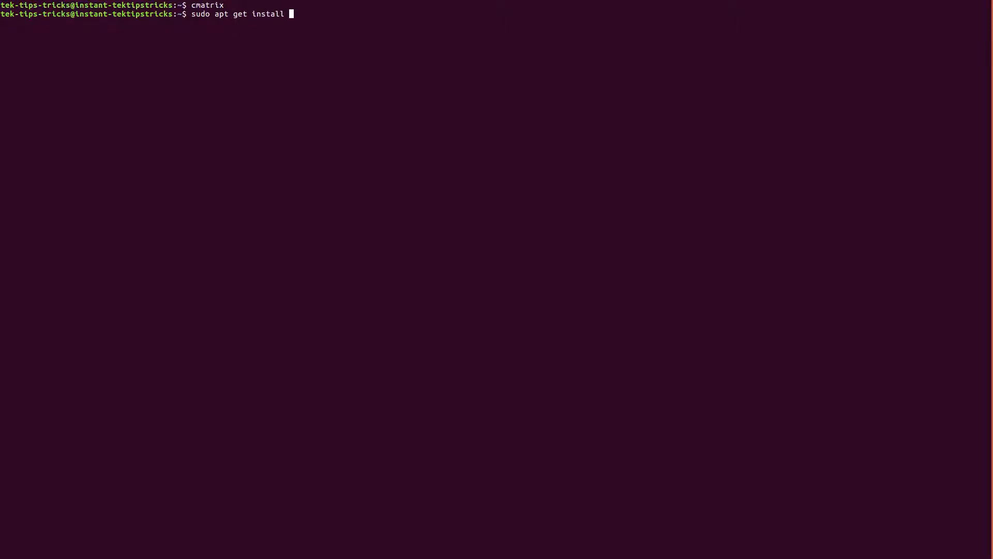
pyautogui.write('cmat')
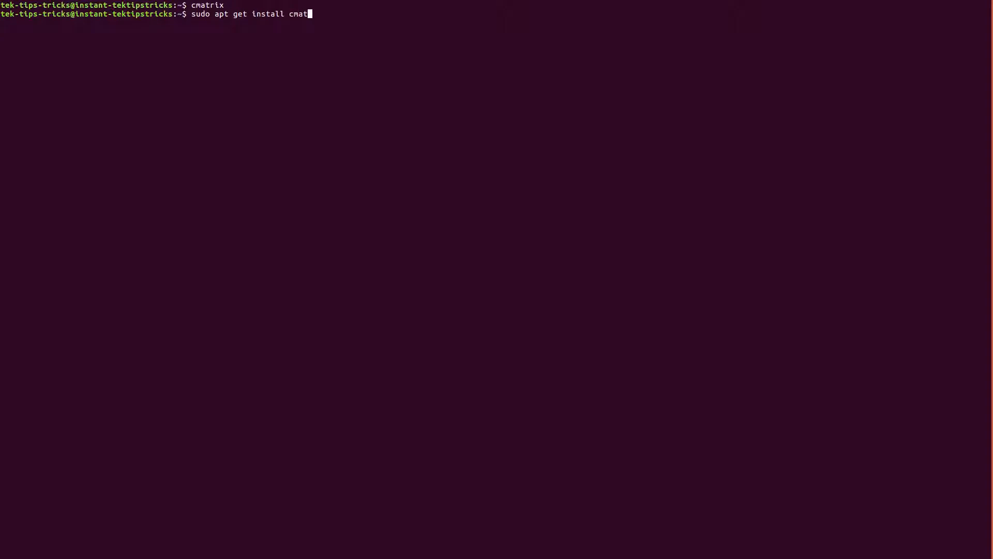
pyautogui.write('rix')
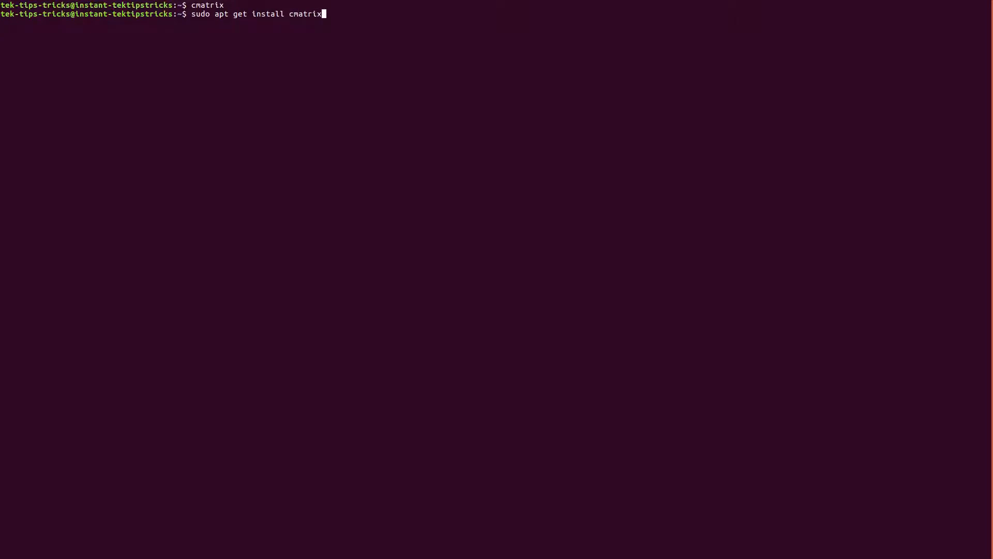
pyautogui.press('BackSpace')
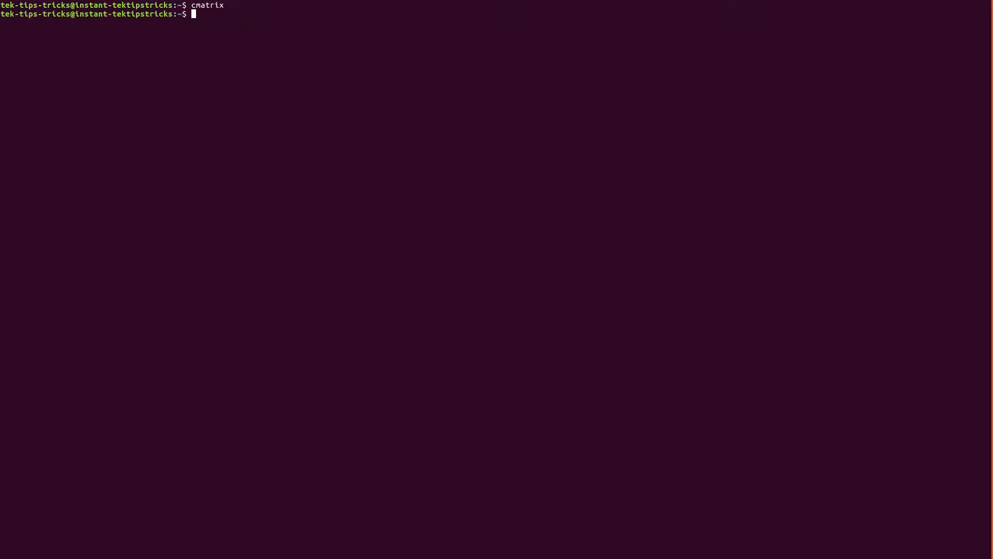
# - Run cmatrix in screensaver mode and return to the shell prompt
pyautogui.write('cmatrix -s')
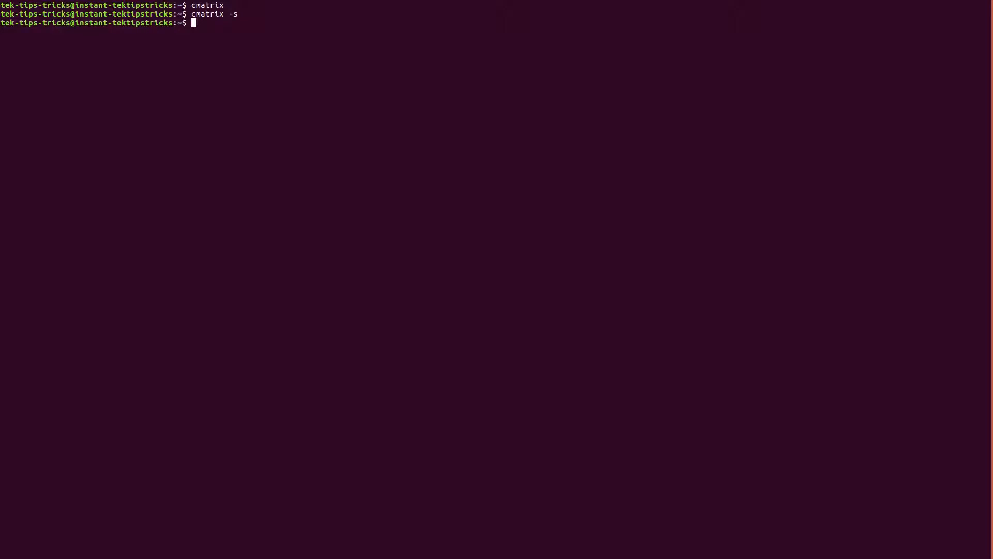
# - Run cmatrix -sb with screensaver and bold options, then return to the prompt
pyautogui.write('cmatrix -s')
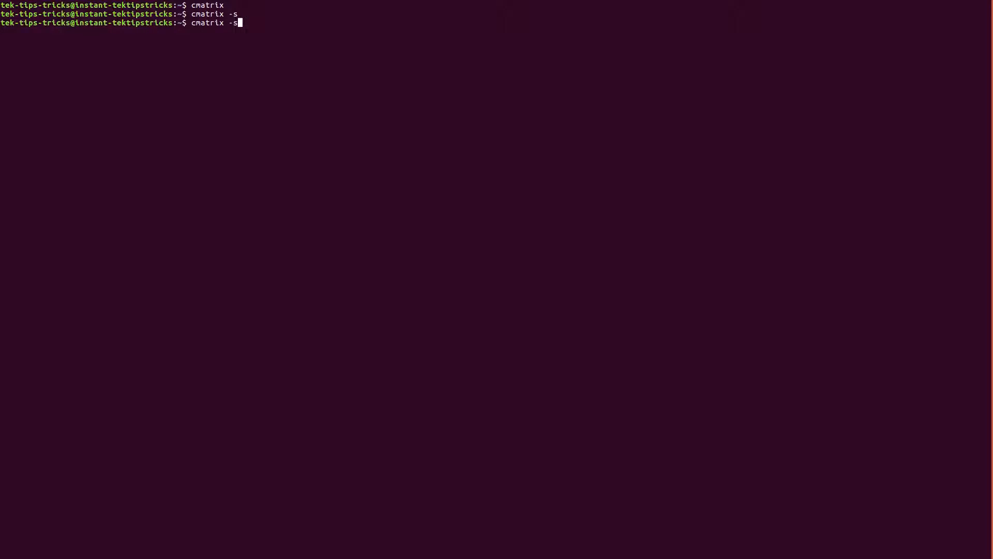
pyautogui.write('B')
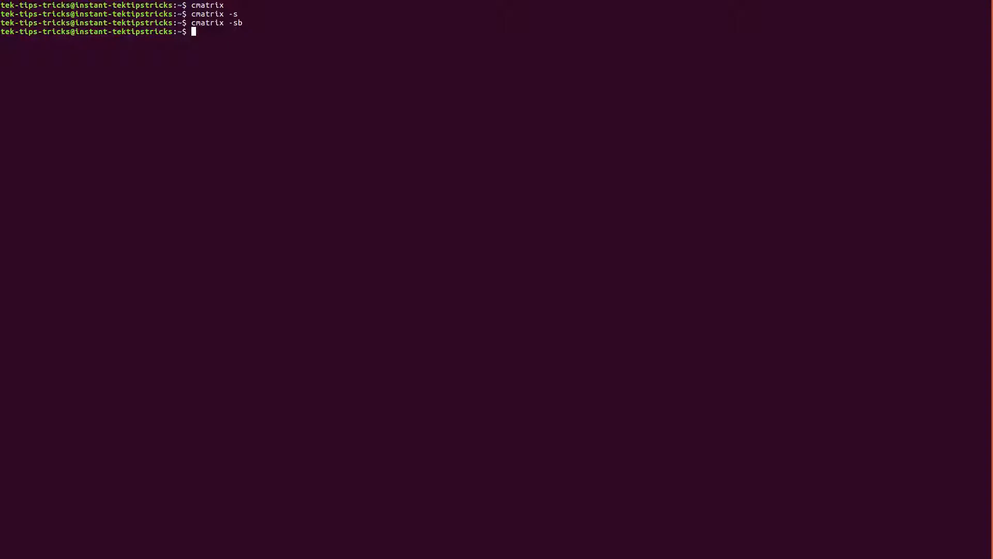
# - Start typing cmatrix -sbC b to add a blue colour option, without running it yet
pyautogui.write('cmatrix -sb')
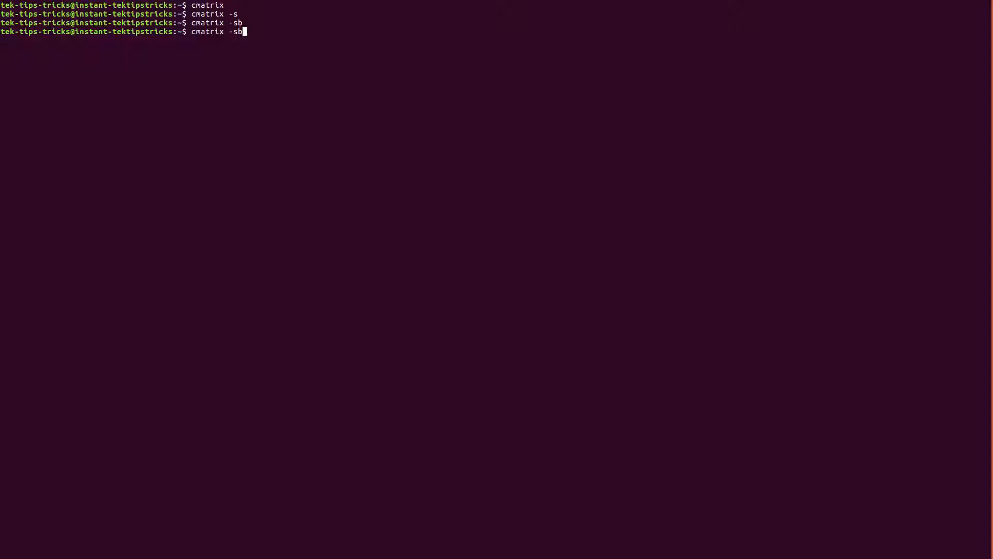
pyautogui.write('C')
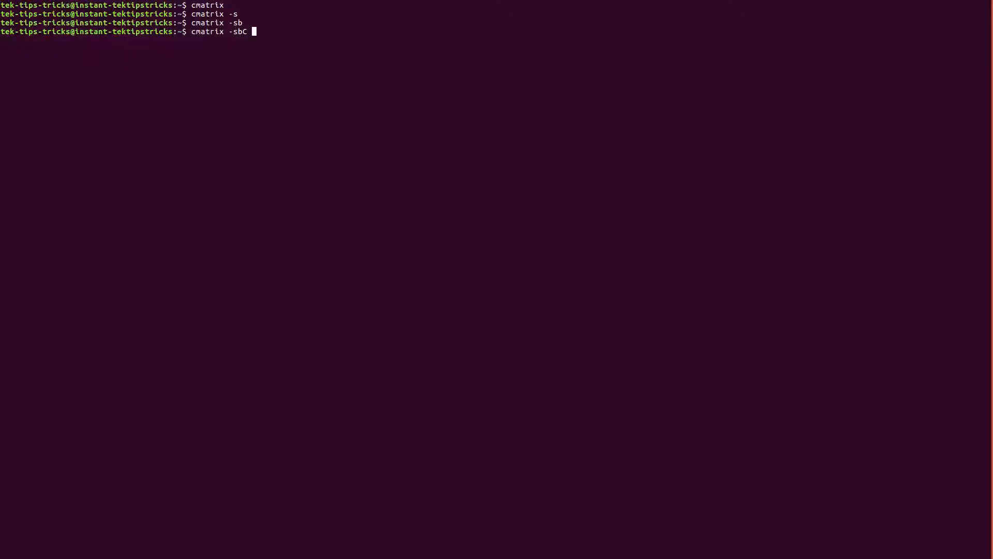
pyautogui.write('b')
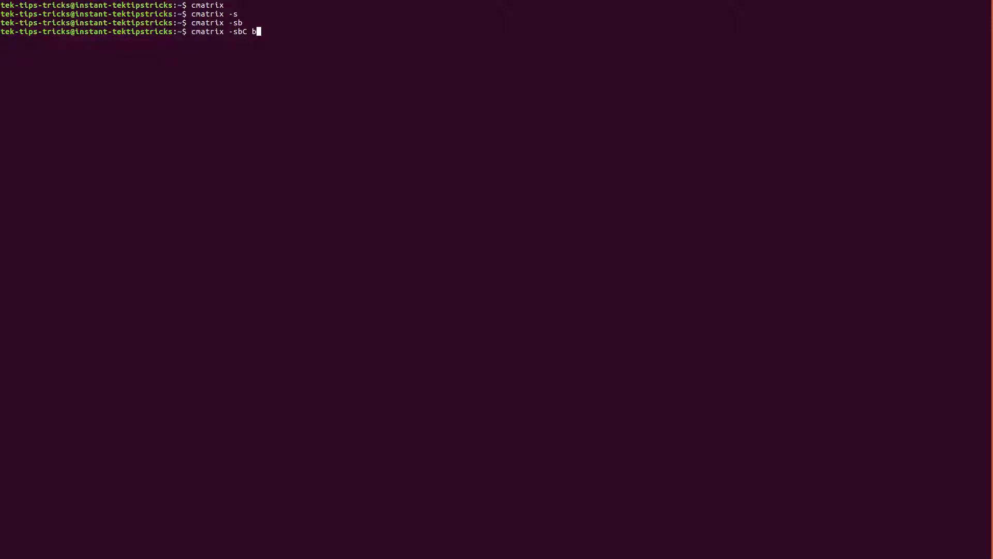